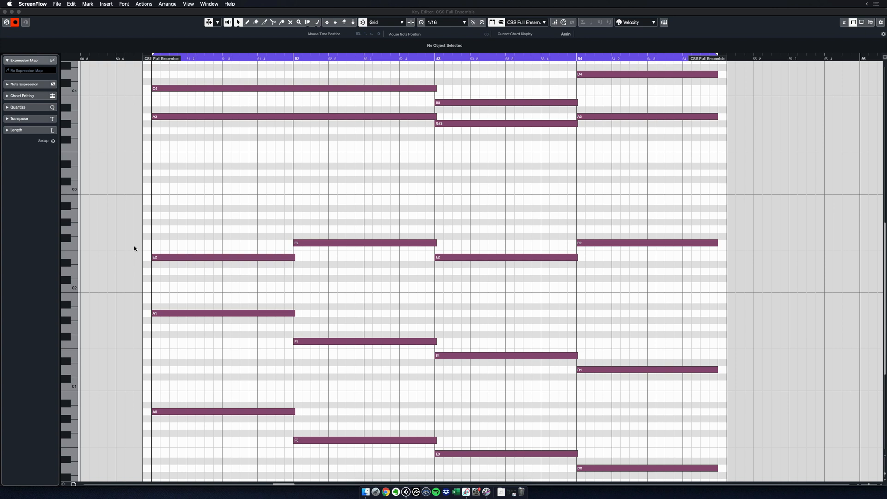
mouse_move(258, 221)
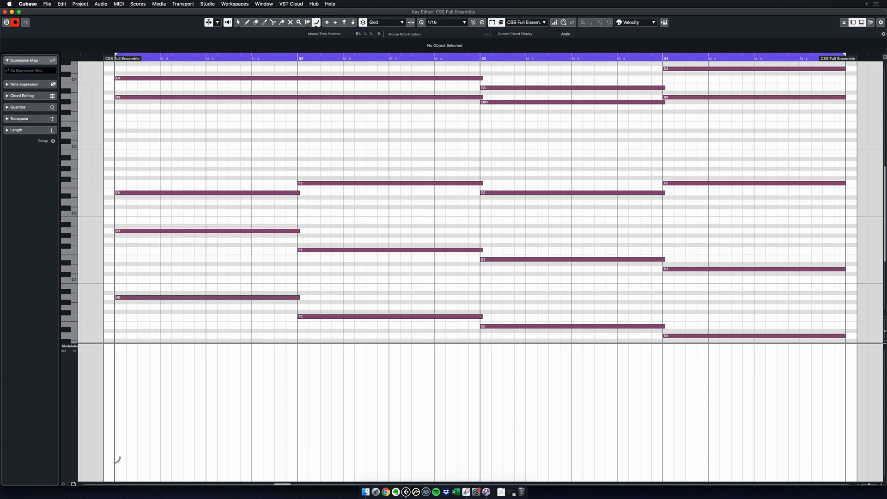
Step: Draw a CC1 modulation curve in the controller lane that rises through bar 1 then levels off
drag(115, 463, 300, 378)
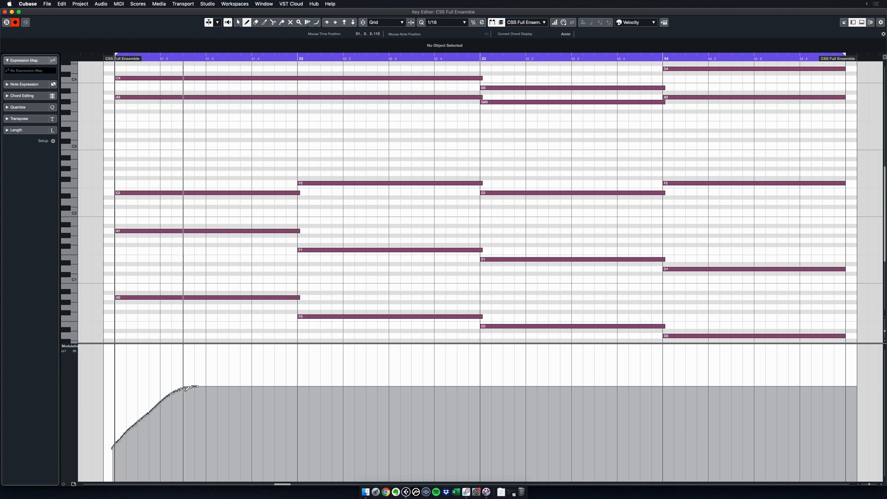
drag(192, 388, 232, 413)
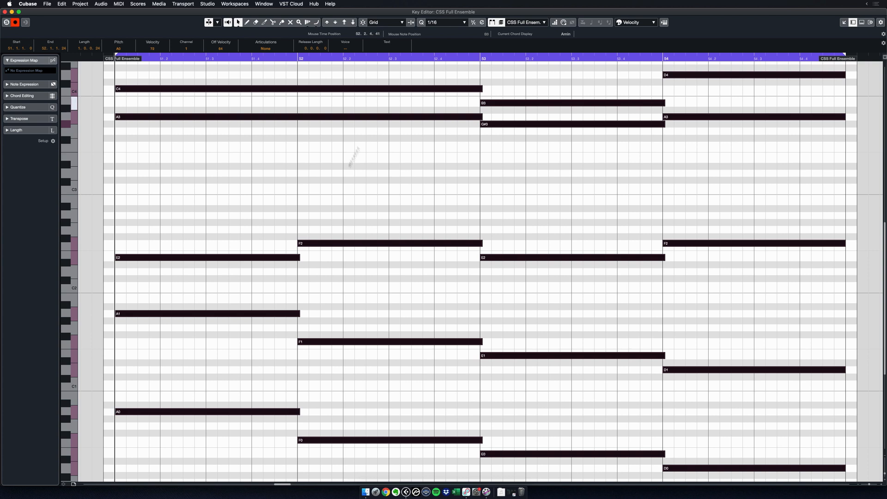
mouse_move(331, 94)
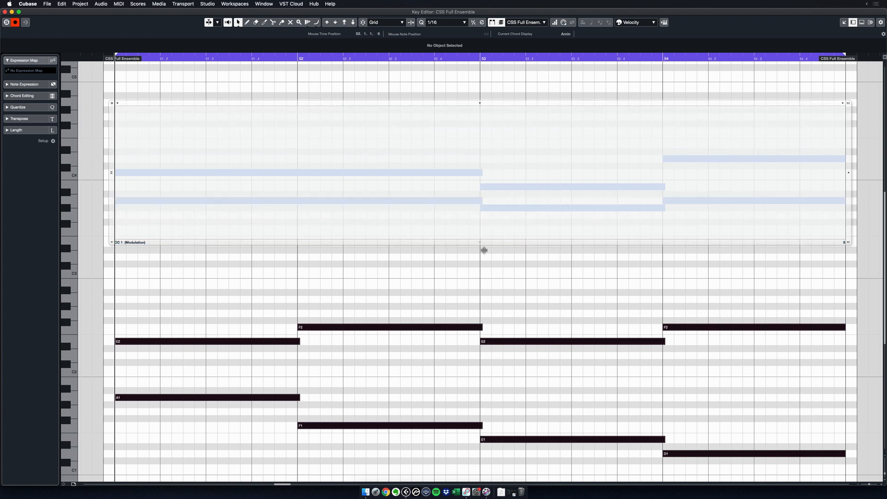
mouse_move(301, 211)
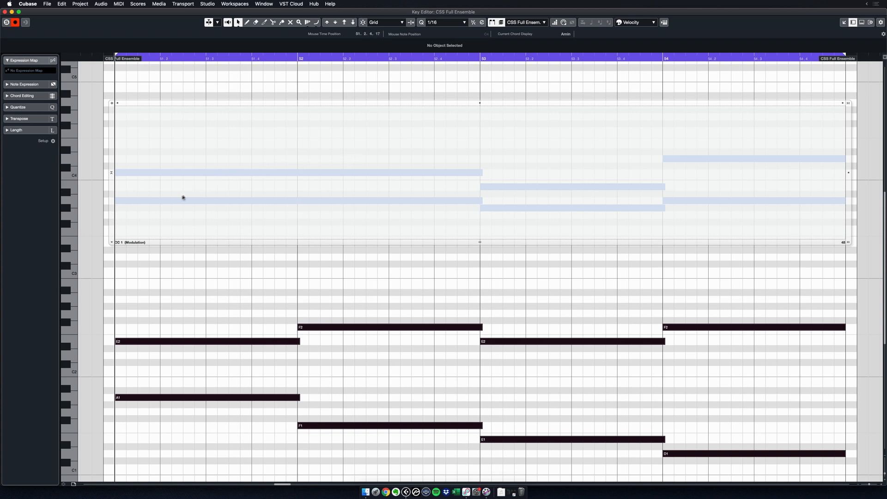
mouse_move(116, 236)
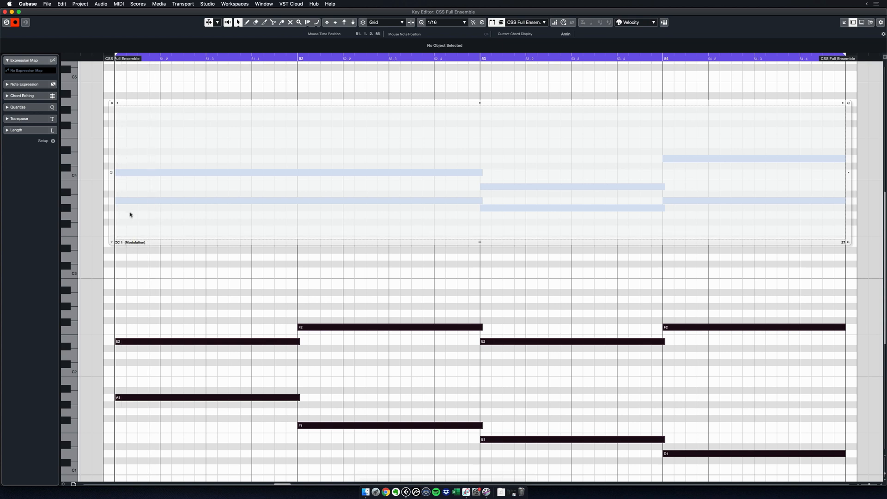
mouse_move(161, 176)
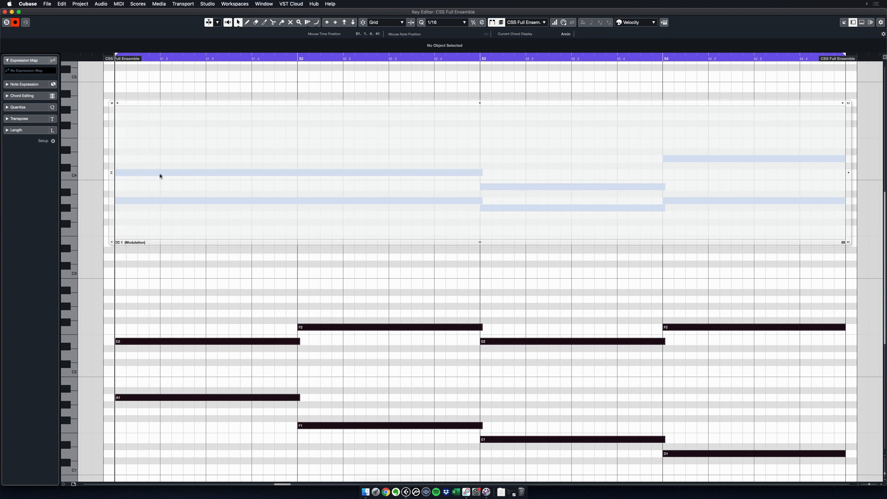
mouse_move(303, 194)
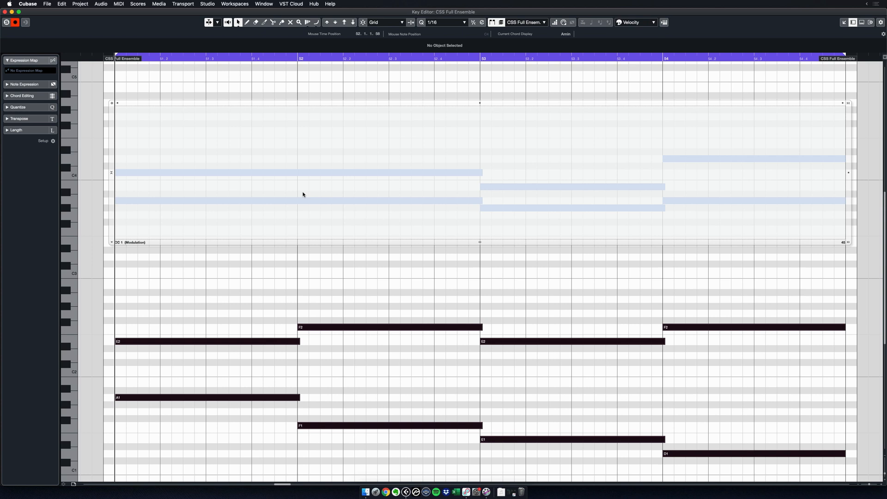
mouse_move(586, 114)
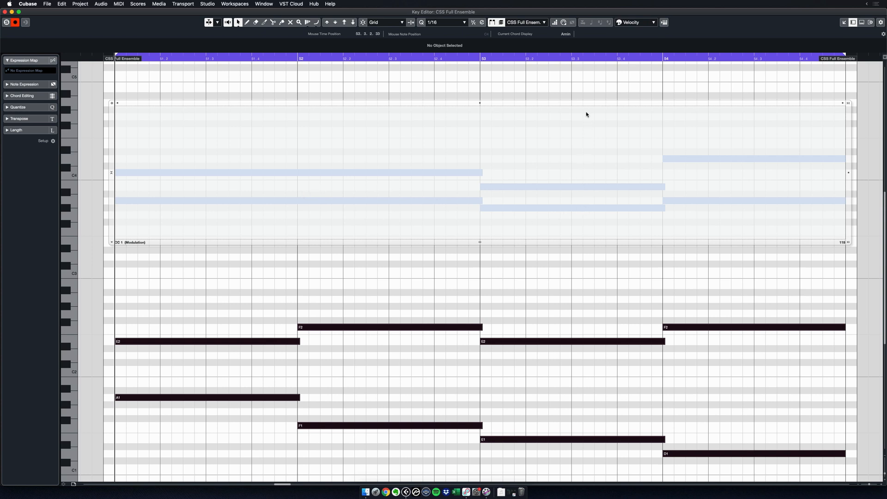
mouse_move(842, 235)
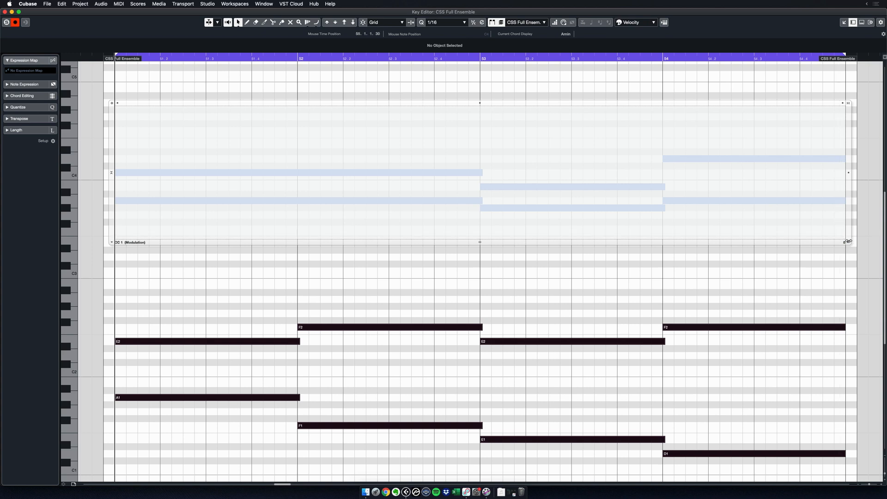
mouse_move(459, 137)
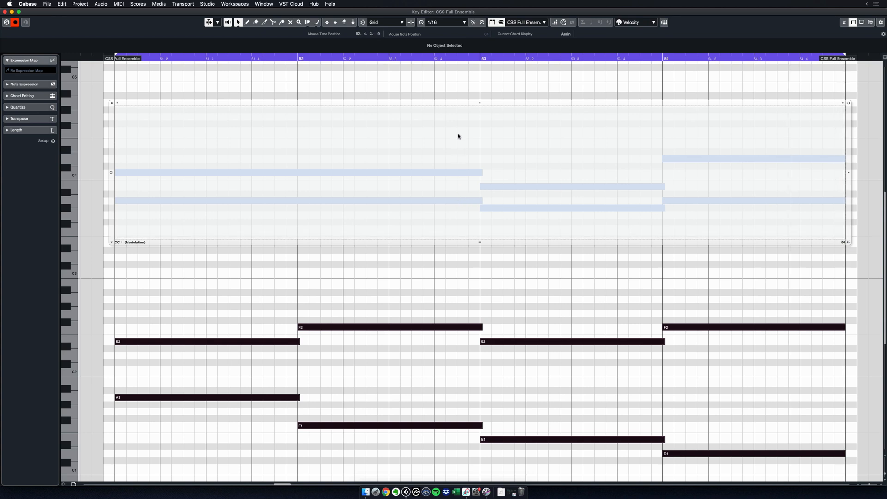
mouse_move(461, 152)
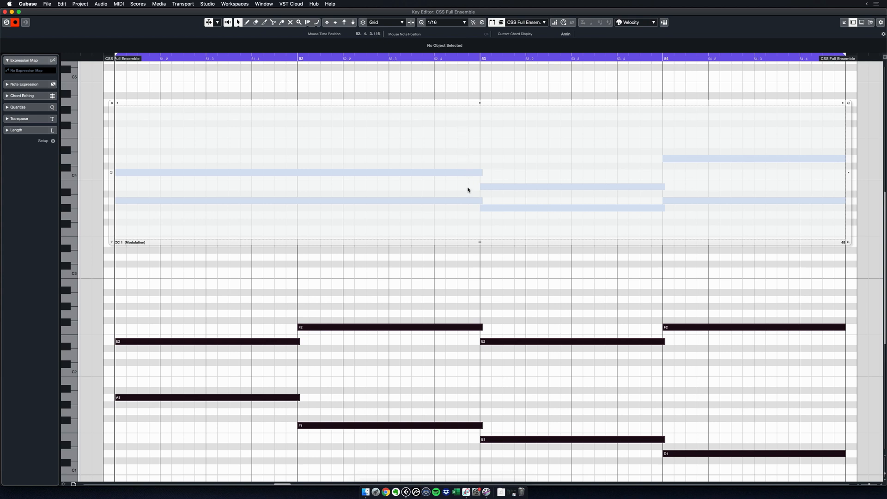
mouse_move(142, 227)
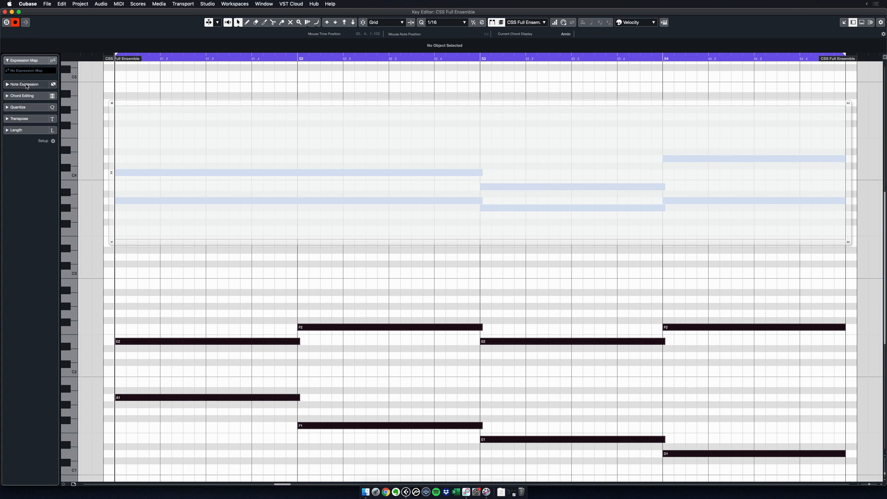
Step: Expand the Note Expression list, try CC 11, then select CC 1 Modulation for editing
click(23, 84)
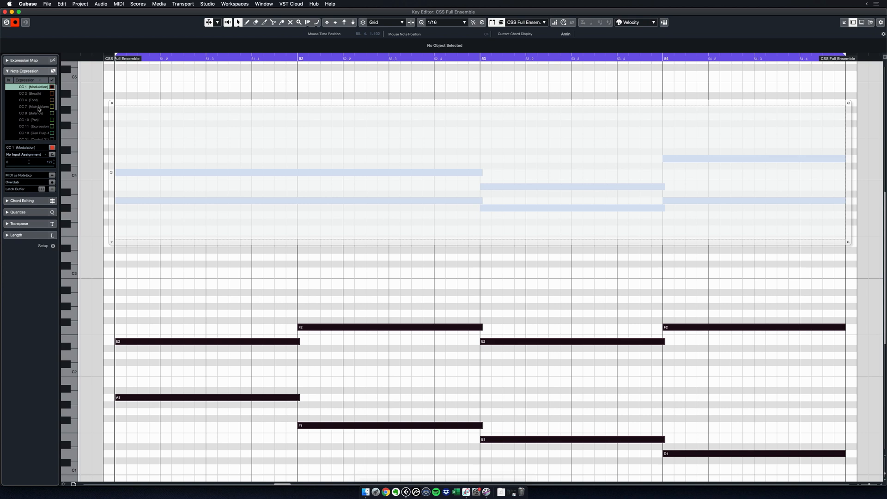
click(28, 125)
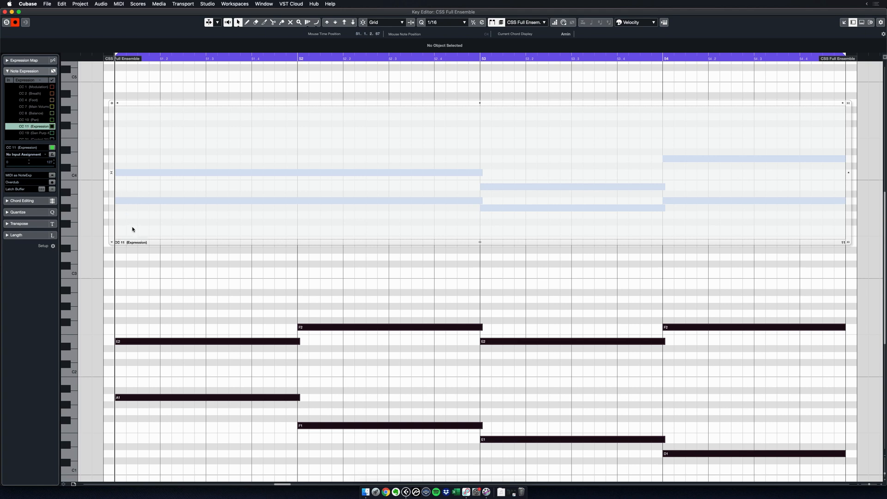
mouse_move(129, 234)
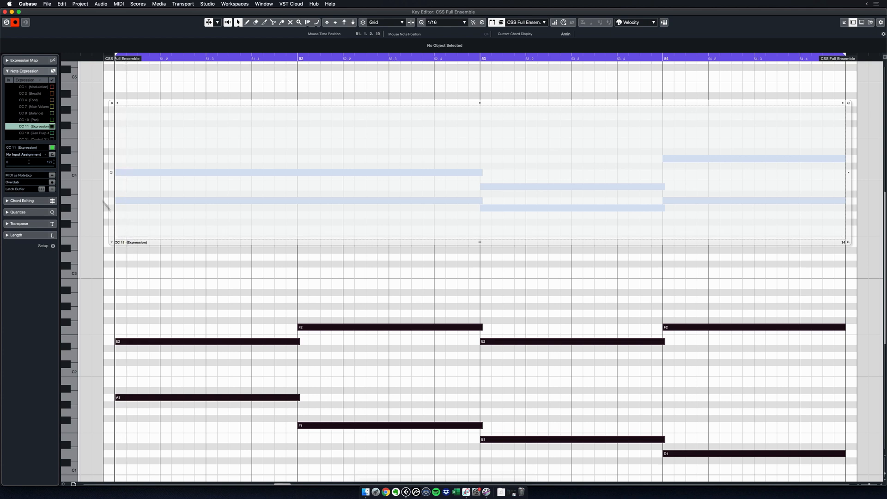
click(29, 86)
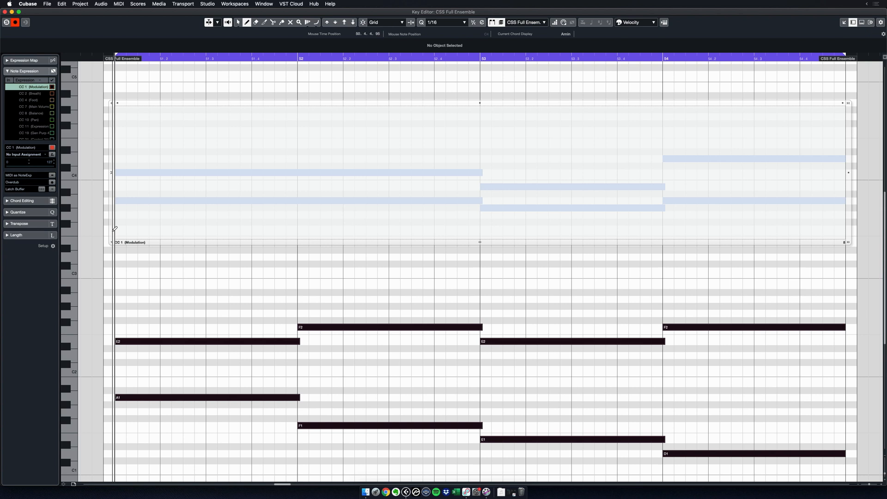
Step: Draw a double-swell CC1 note expression curve: peak in bar 1, low at bar 3, second arc through bar 4
drag(115, 229, 159, 198)
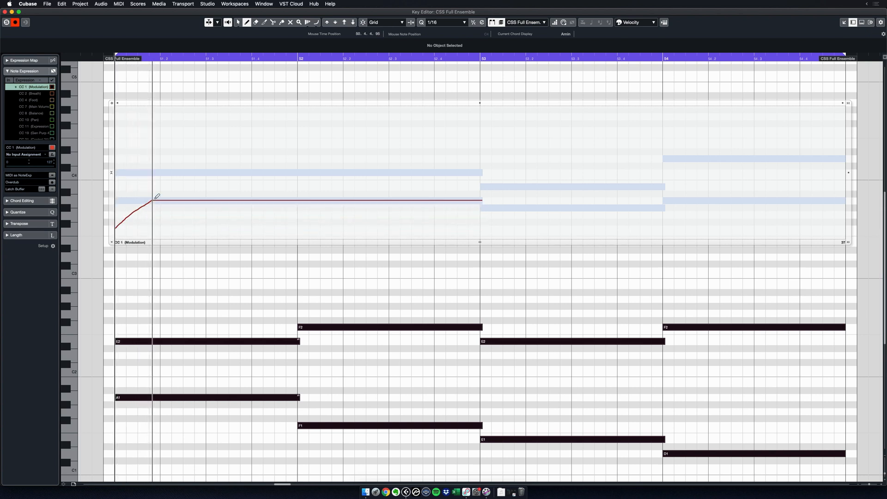
drag(158, 198, 260, 153)
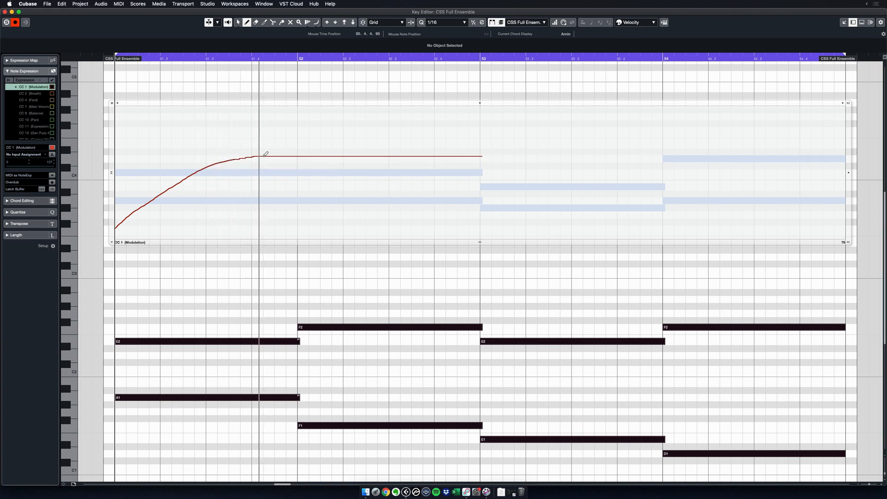
drag(258, 154, 373, 175)
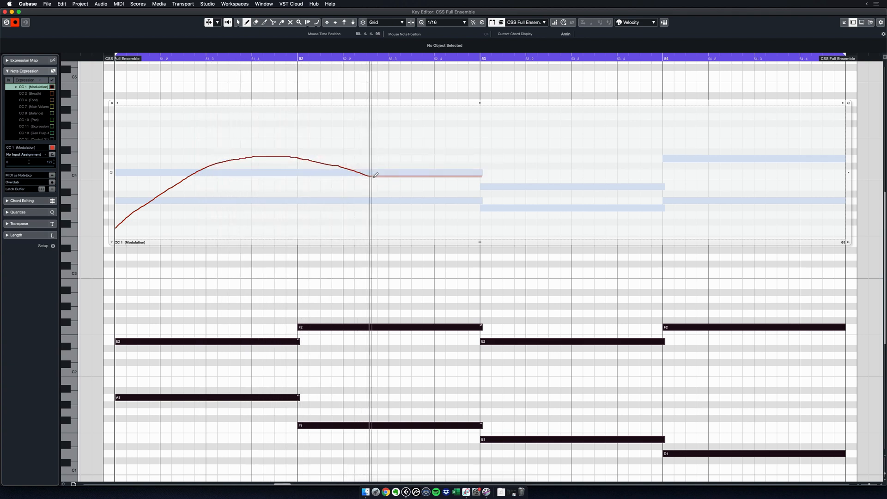
drag(374, 174, 464, 223)
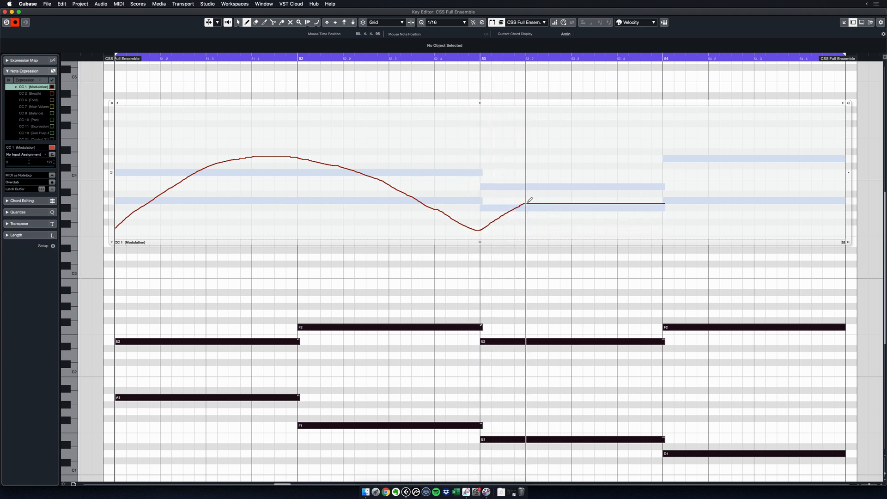
drag(523, 200, 650, 166)
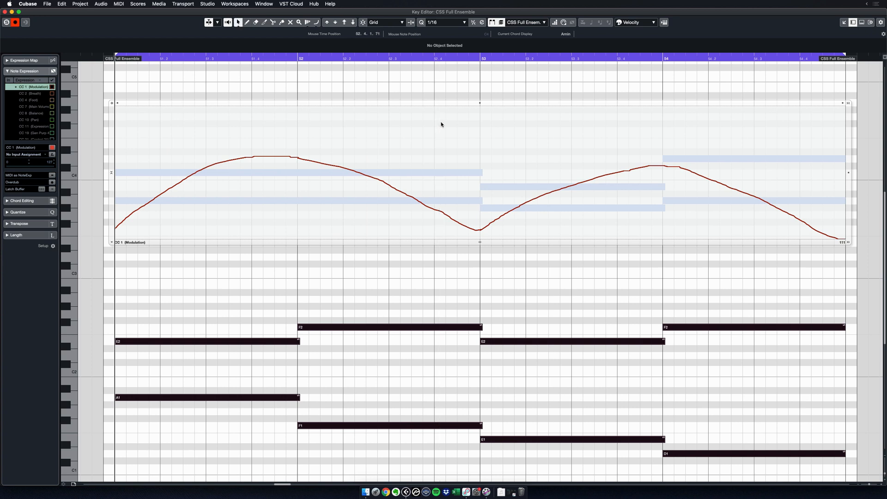
mouse_move(385, 133)
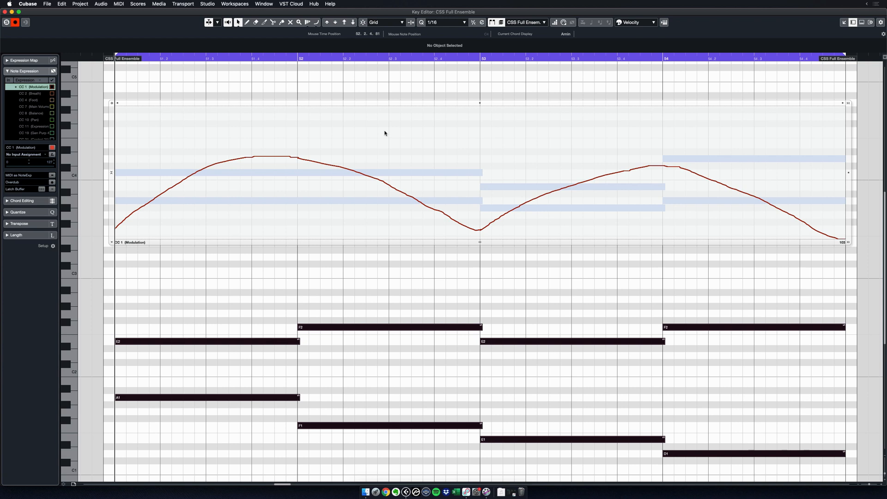
mouse_move(466, 227)
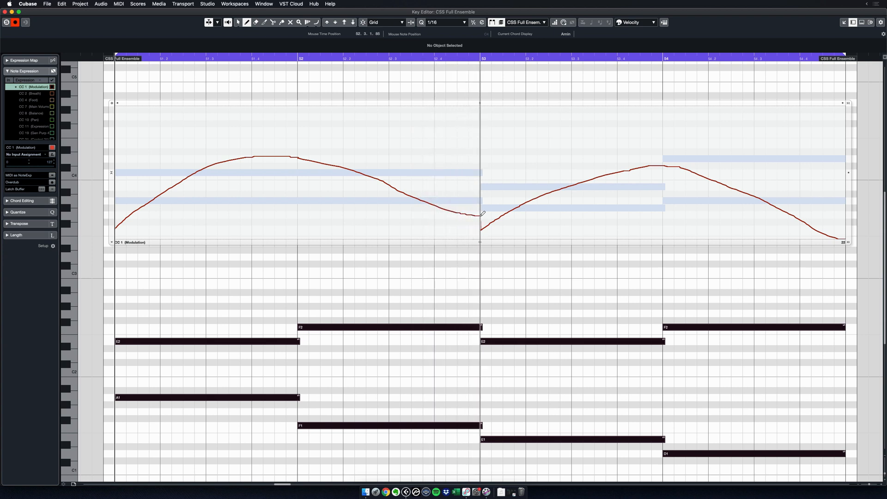
drag(480, 218, 528, 199)
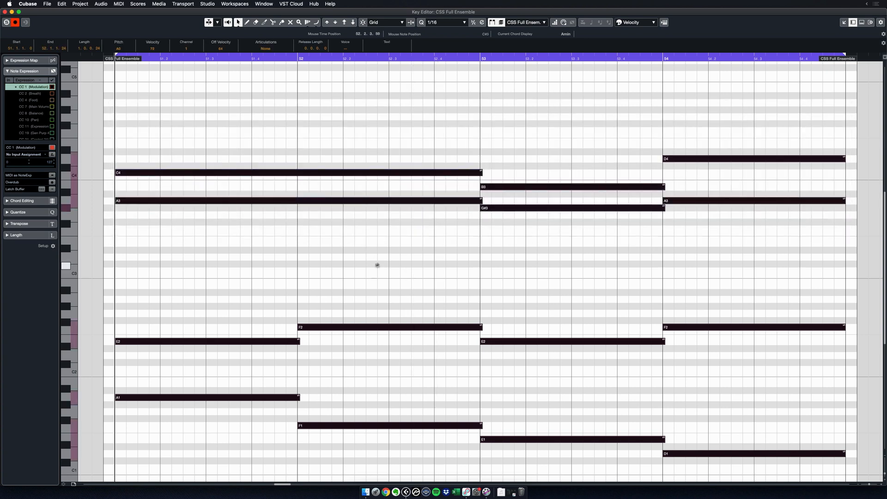
Step: Deselect the notes and reveal the empty Modulation controller lane beneath the chords
click(424, 264)
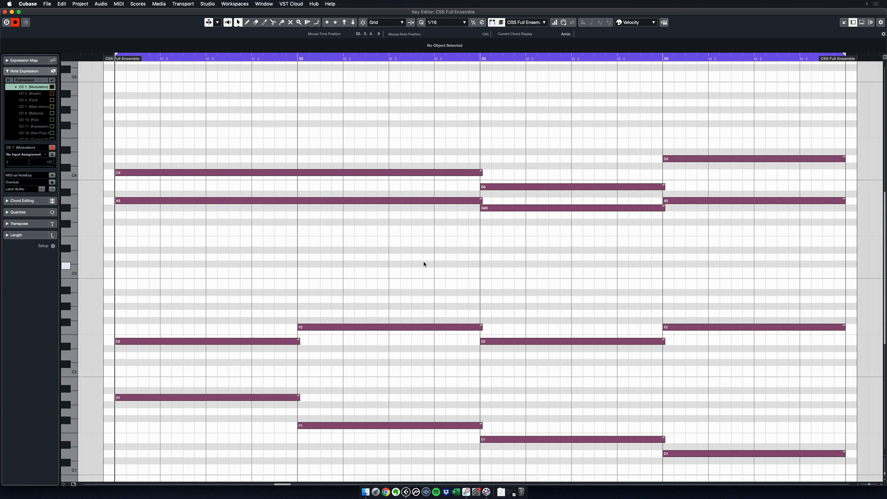
mouse_move(375, 259)
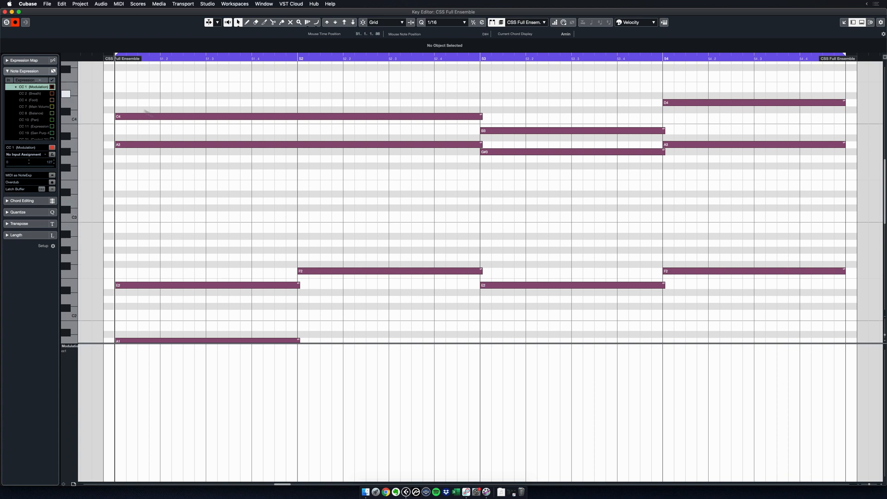
mouse_move(435, 228)
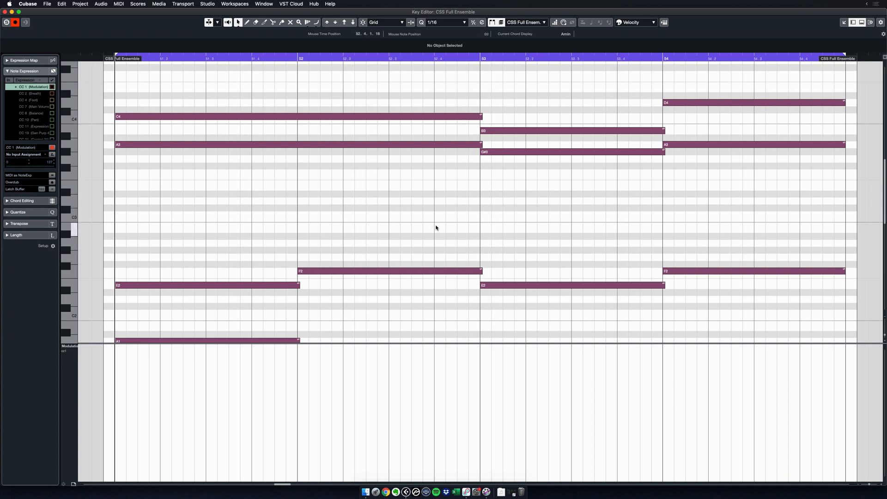
mouse_move(476, 252)
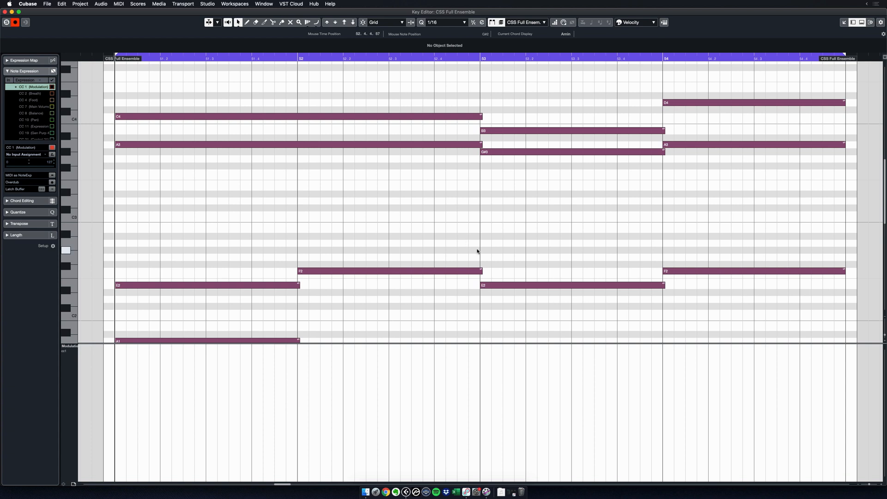
mouse_move(470, 242)
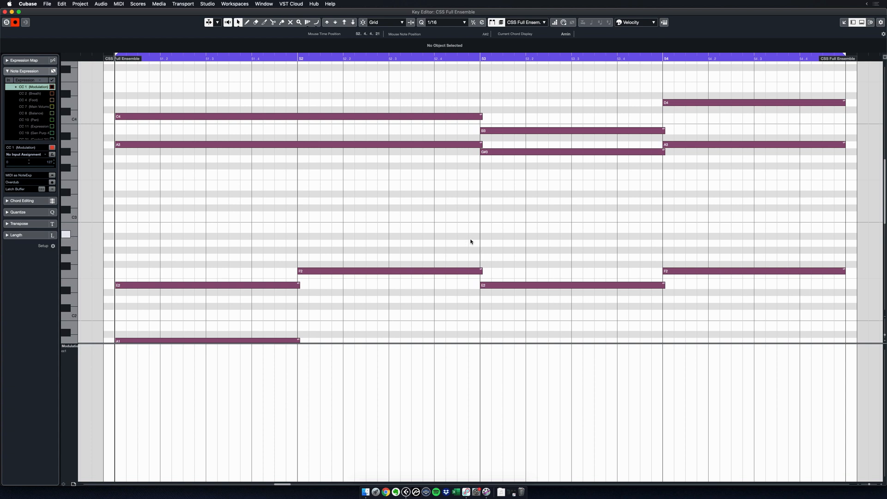
mouse_move(483, 261)
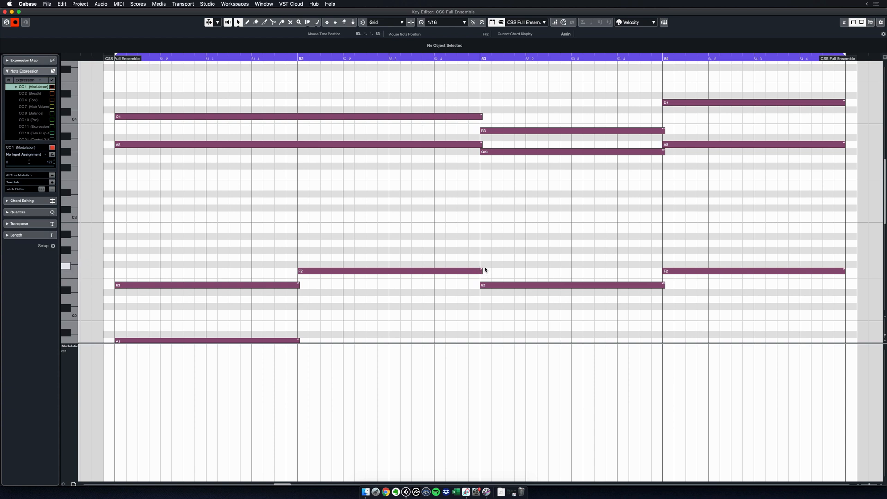
mouse_move(469, 254)
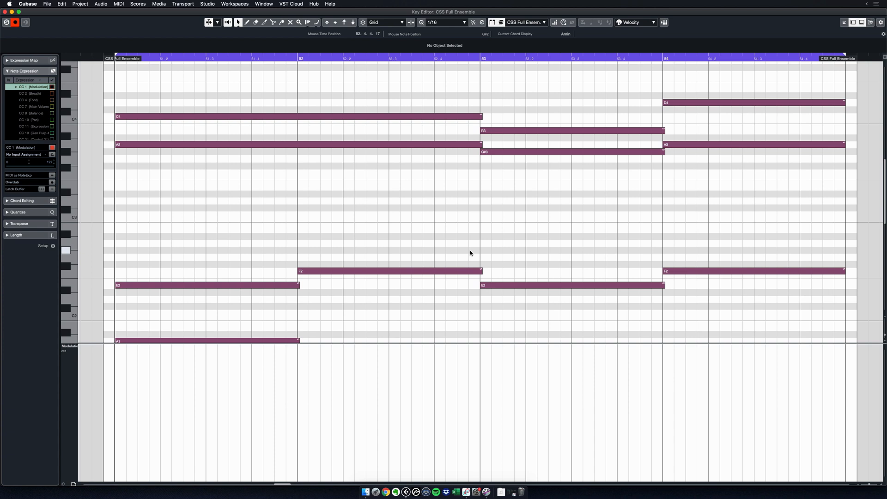
mouse_move(449, 250)
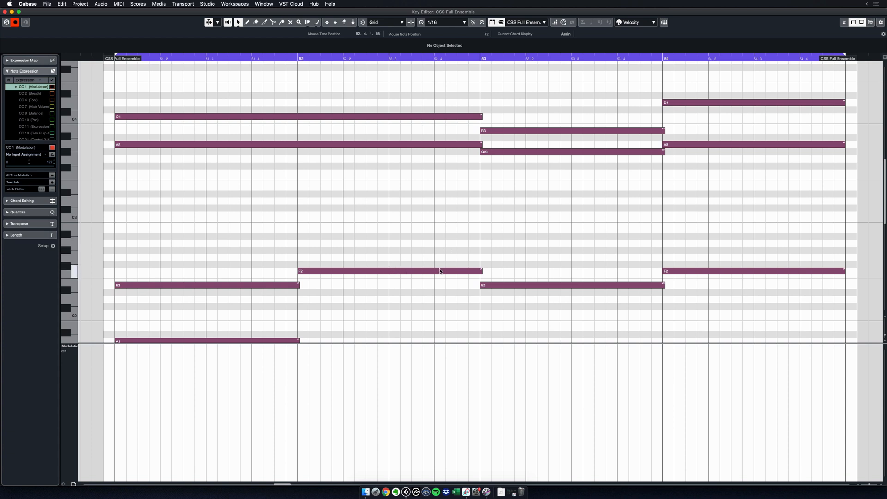
mouse_move(393, 273)
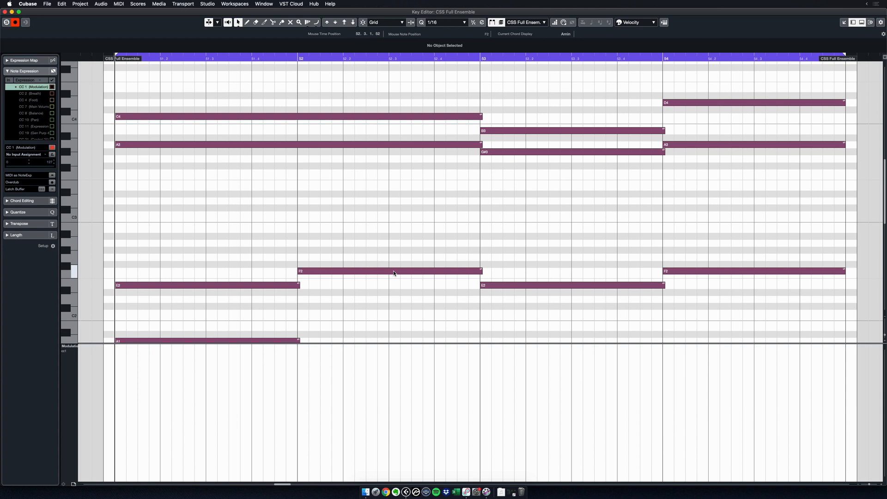
click(391, 271)
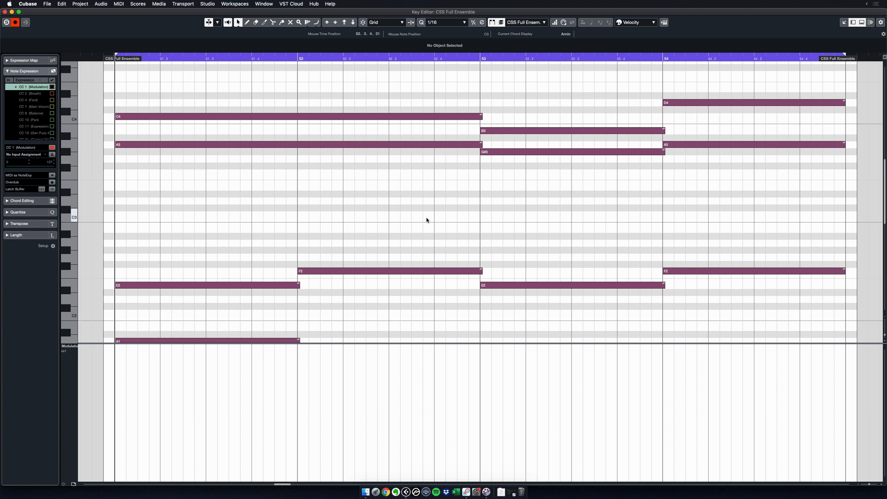
mouse_move(113, 470)
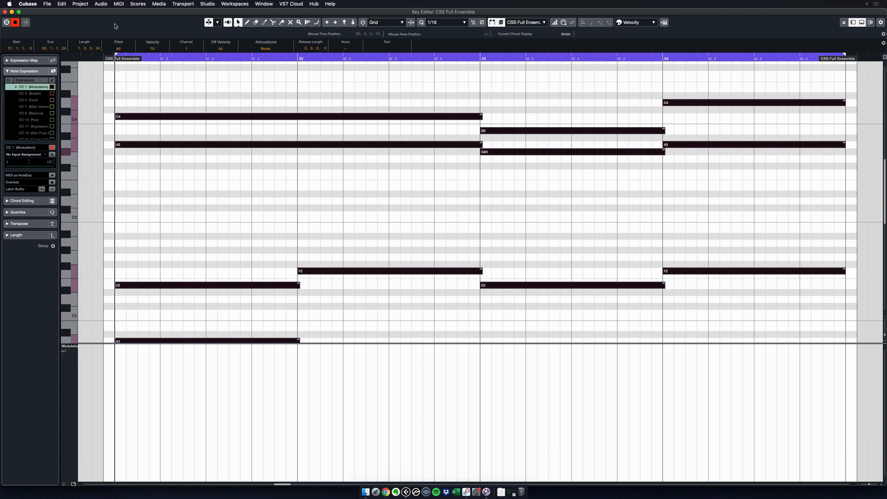
Step: Dissolve the note expression into CC 1 controller data via the MIDI menu's Note Expression commands
click(119, 5)
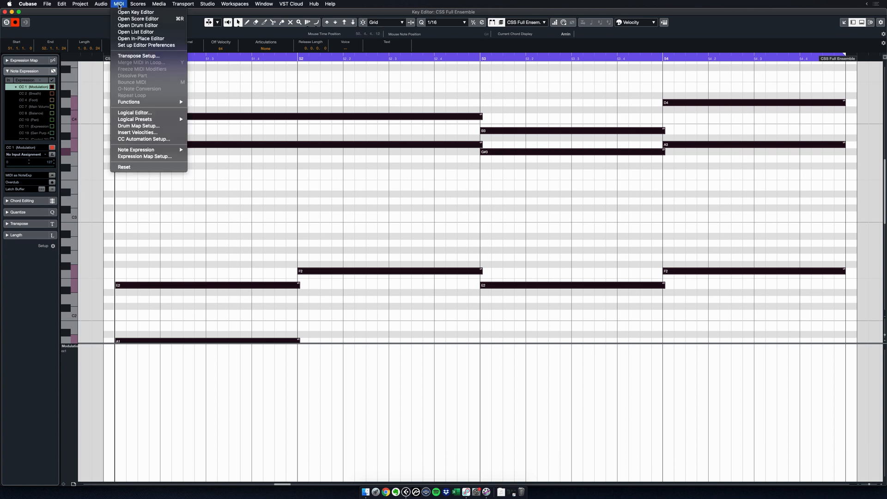
mouse_move(136, 149)
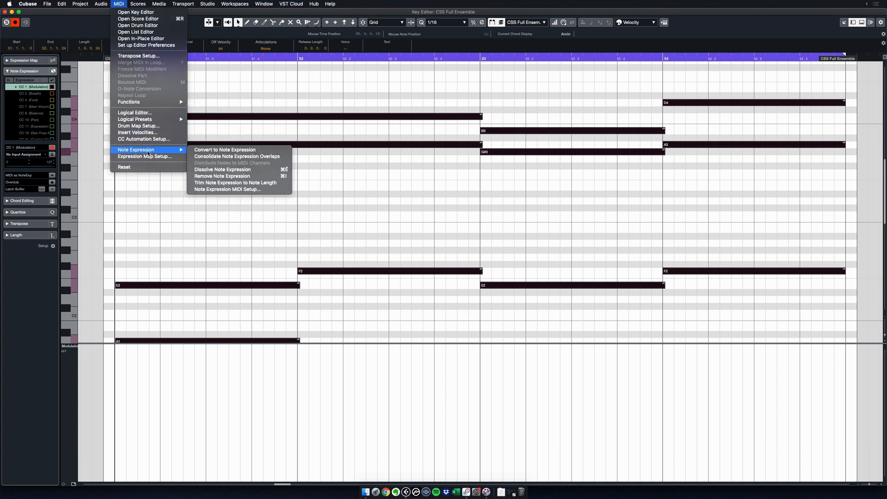
mouse_move(222, 169)
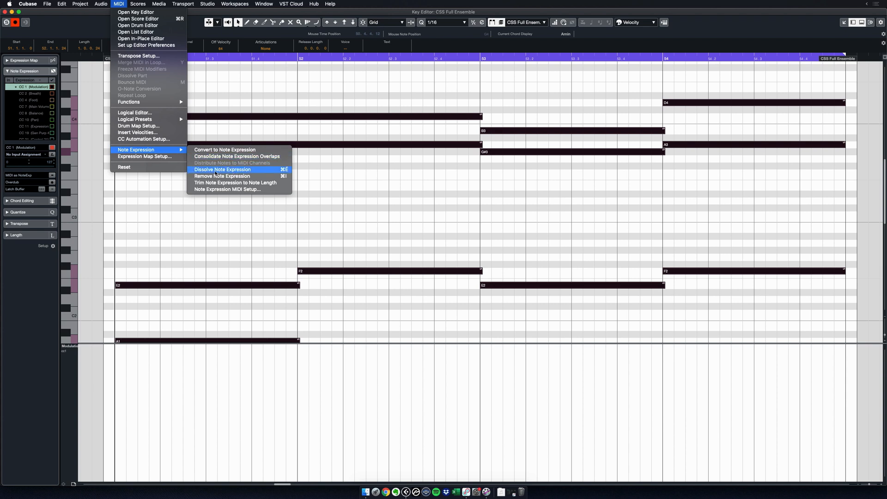
mouse_move(282, 171)
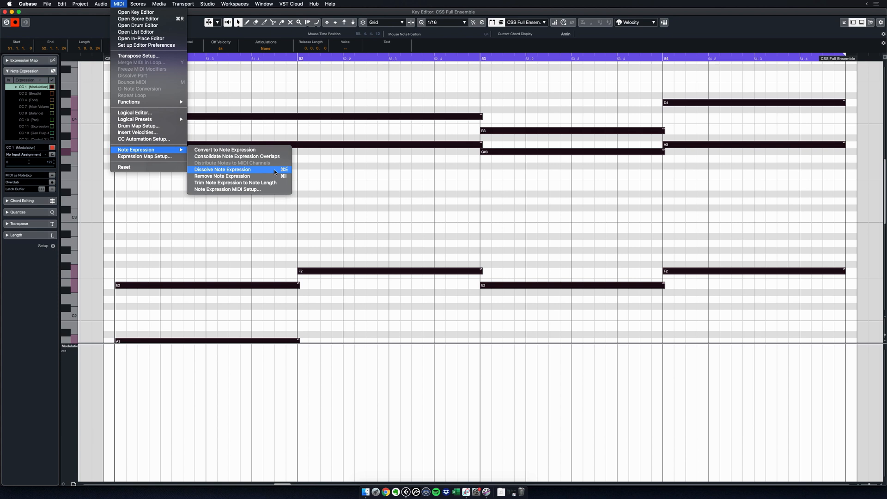
click(222, 169)
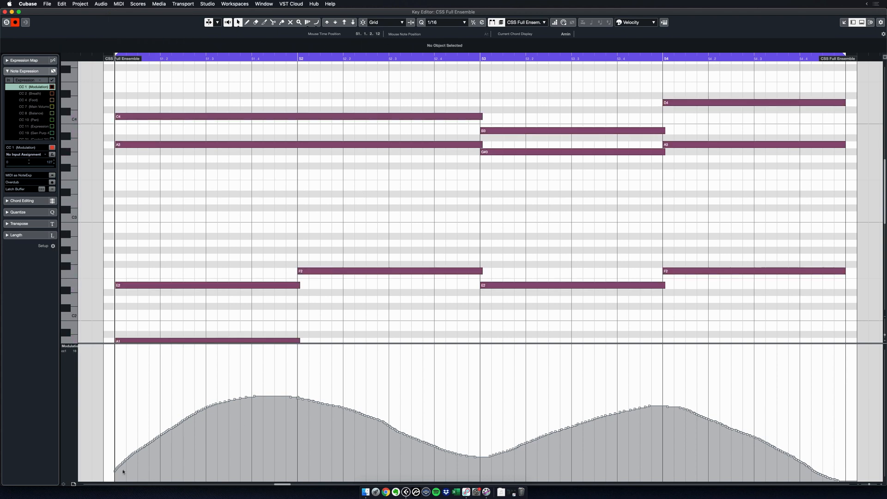
mouse_move(403, 436)
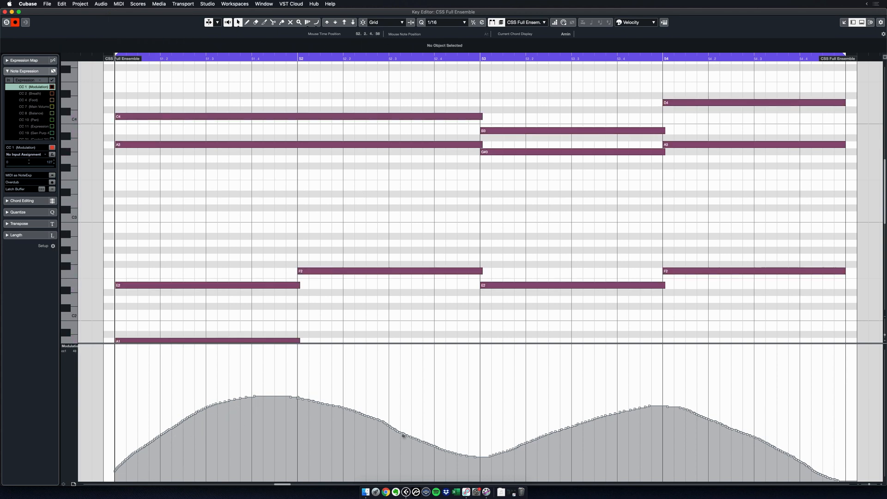
mouse_move(704, 399)
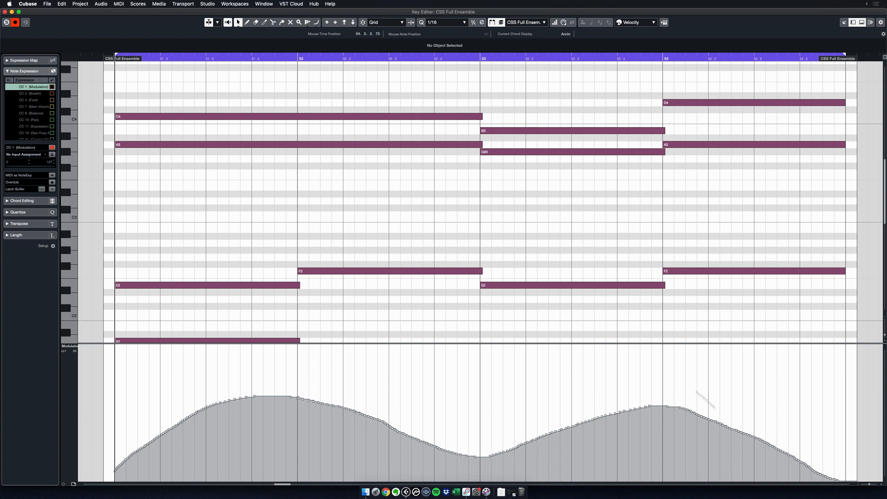
mouse_move(481, 270)
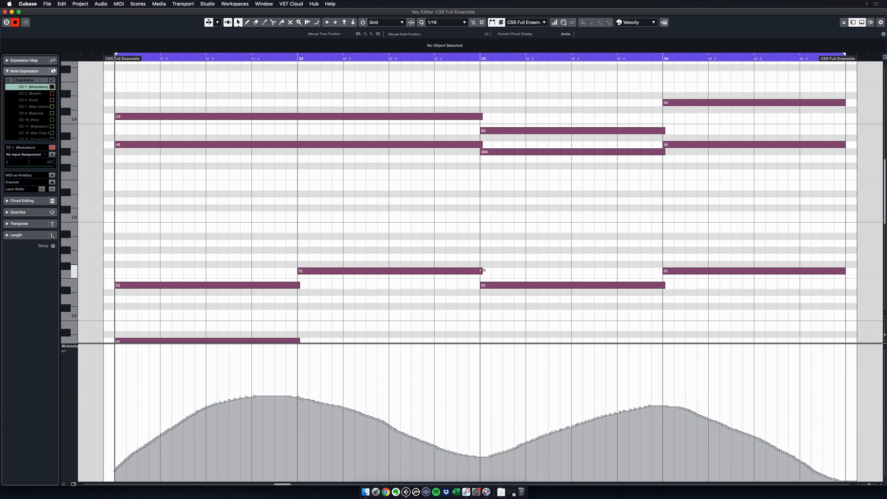
mouse_move(486, 269)
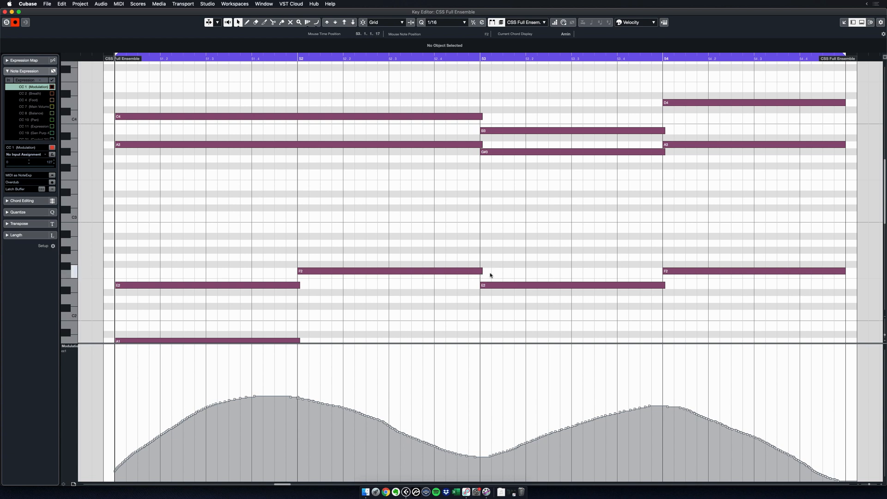
mouse_move(461, 212)
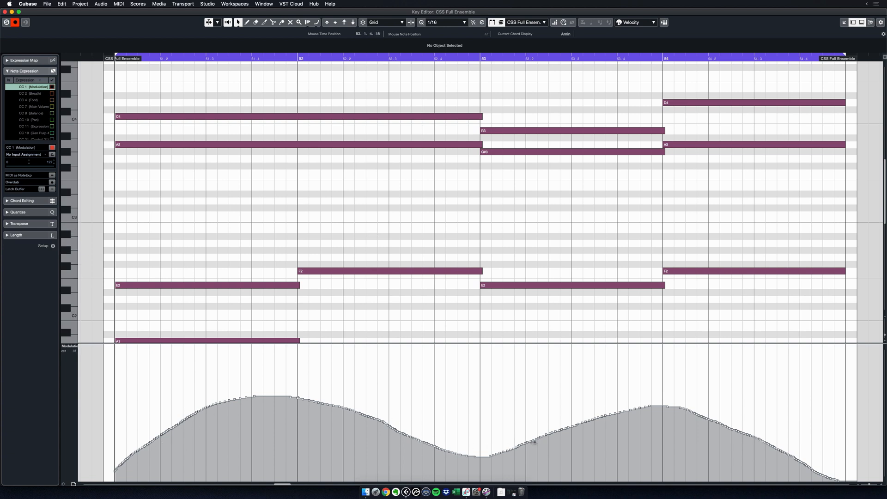
mouse_move(571, 215)
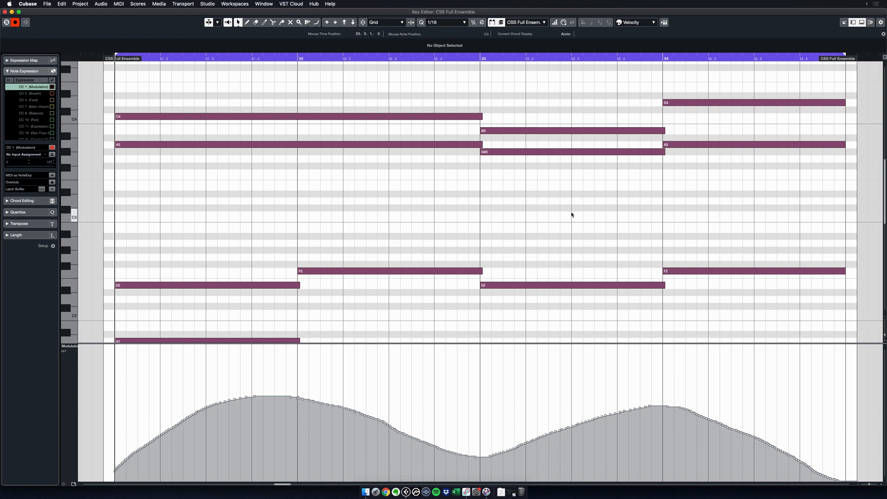